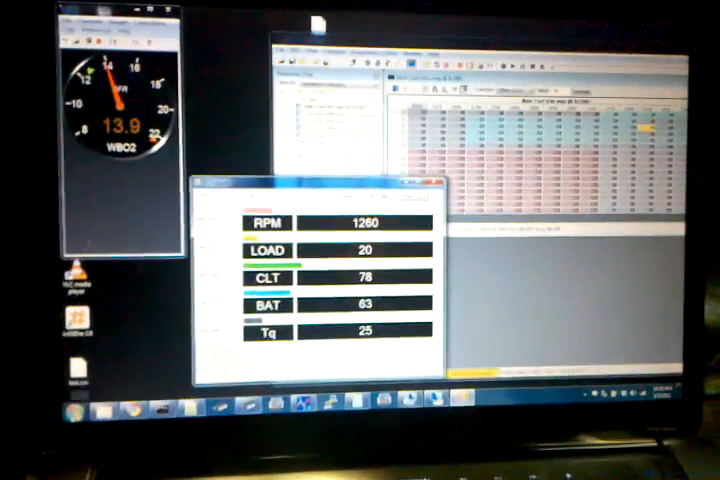
# - Open the Windows Start menu over the live TunerStudio dashboard to launch the log viewer
pyautogui.click(68, 417)
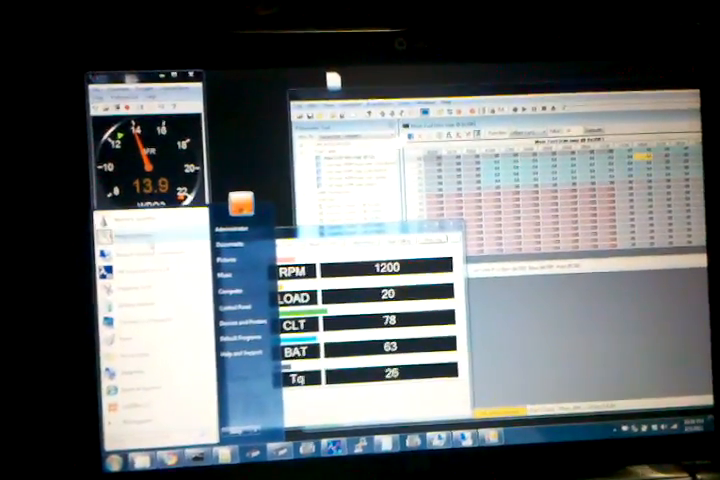